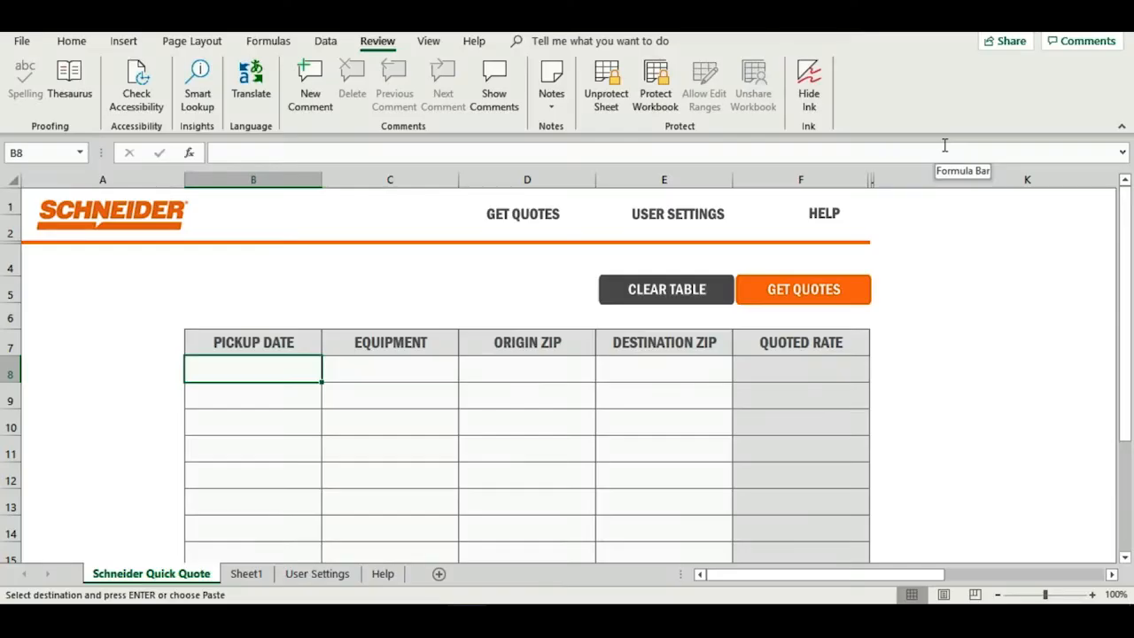
# Fill row 8 with pickup date 2/5, dry van, origin zip 60610 and destination zip 30301.
pyautogui.write('2/5')
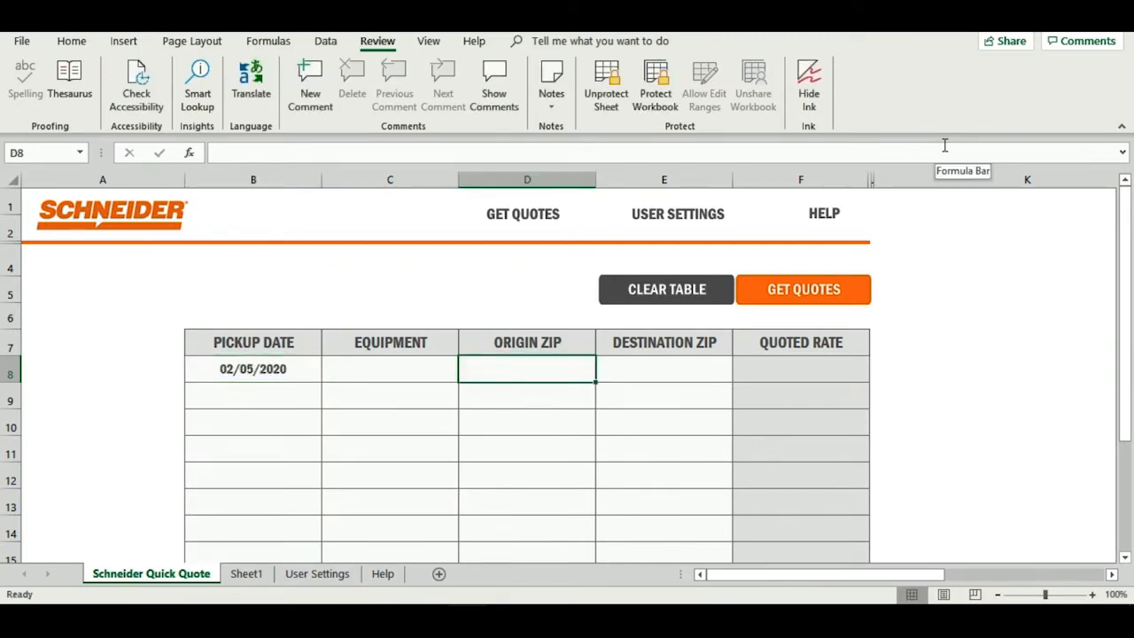
pyautogui.write('6061')
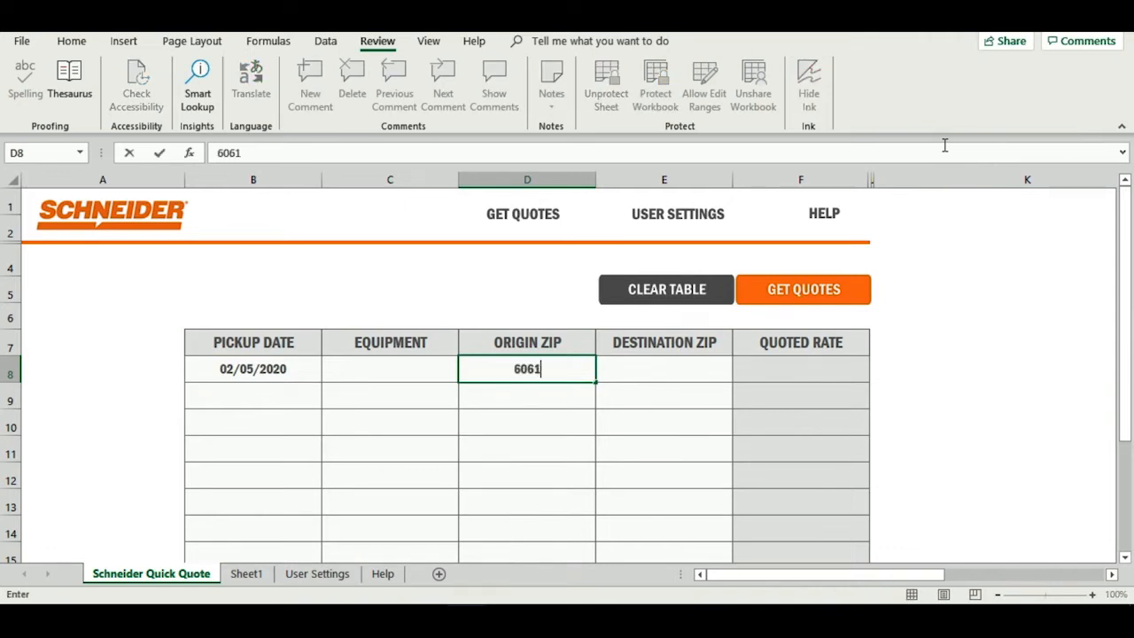
pyautogui.press('Tab')
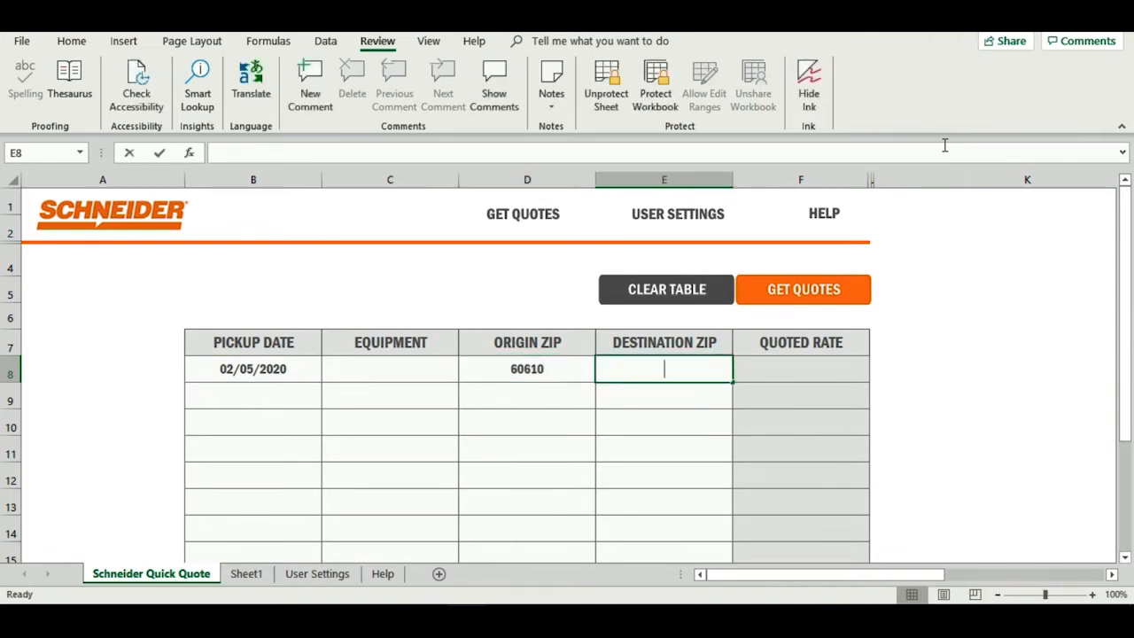
pyautogui.write('30301')
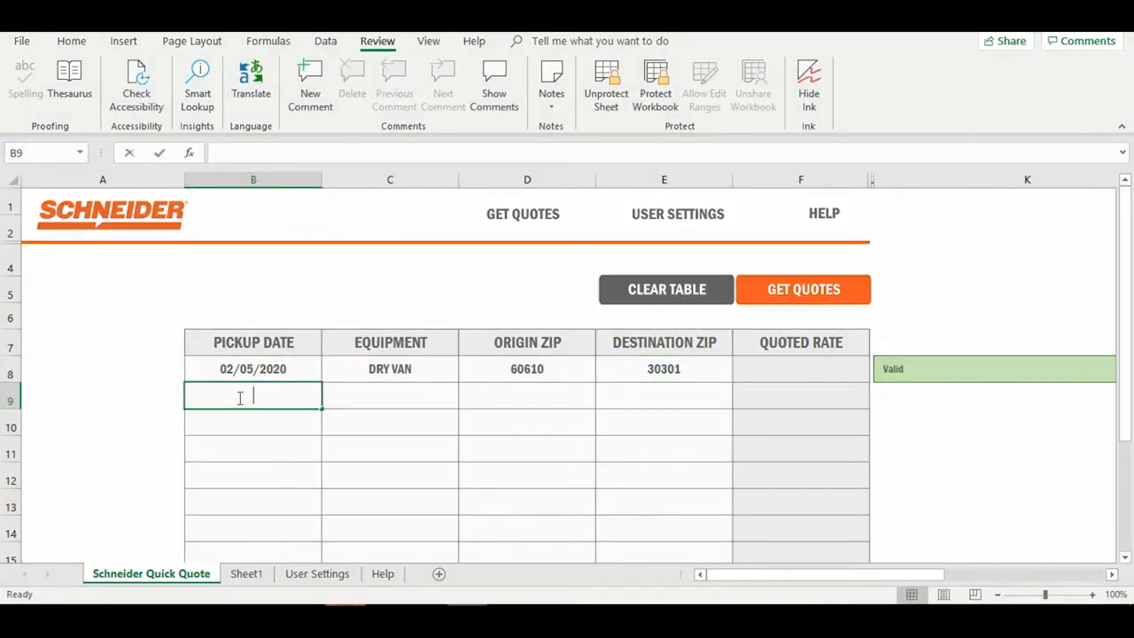
# Fill row 9 with 2/5/20, 91710 to 75001, then run GET QUOTES for $1,768.34 and $2,505.52.
pyautogui.write('2/5/2020')
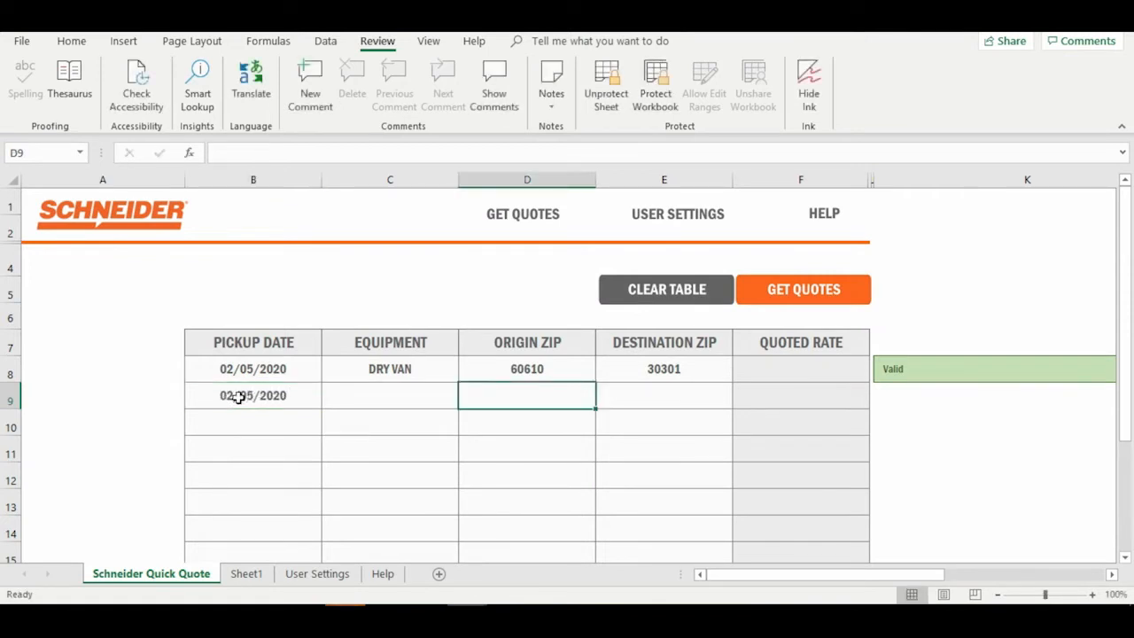
pyautogui.write('91710')
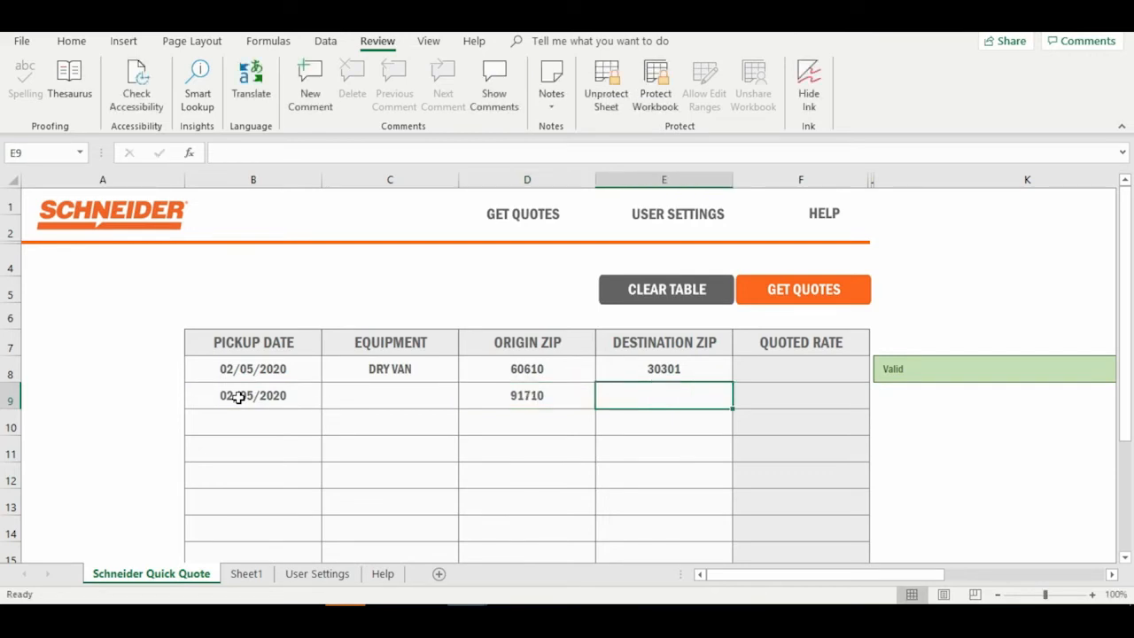
pyautogui.write('7')
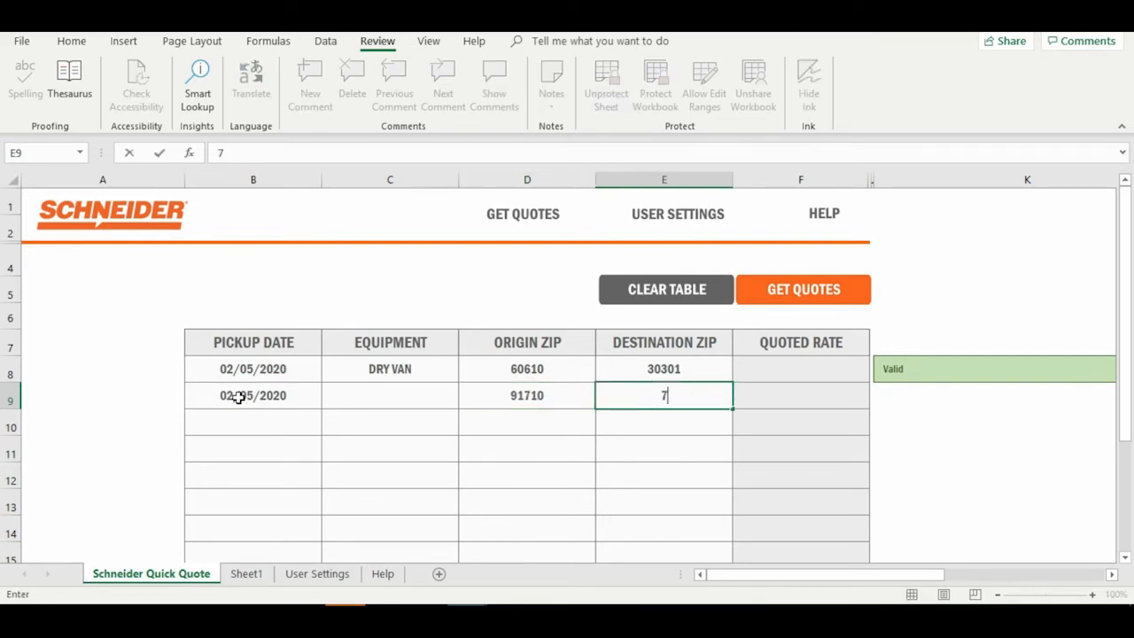
pyautogui.write('5001')
pyautogui.click(390, 395)
pyautogui.write('DRY VAN')
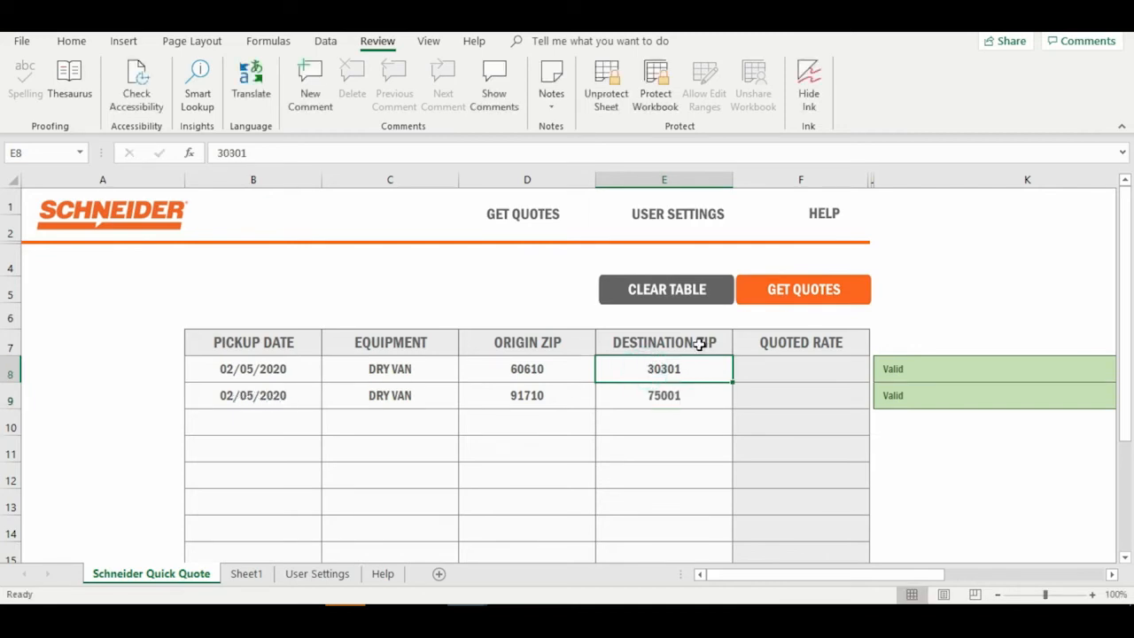
pyautogui.click(803, 289)
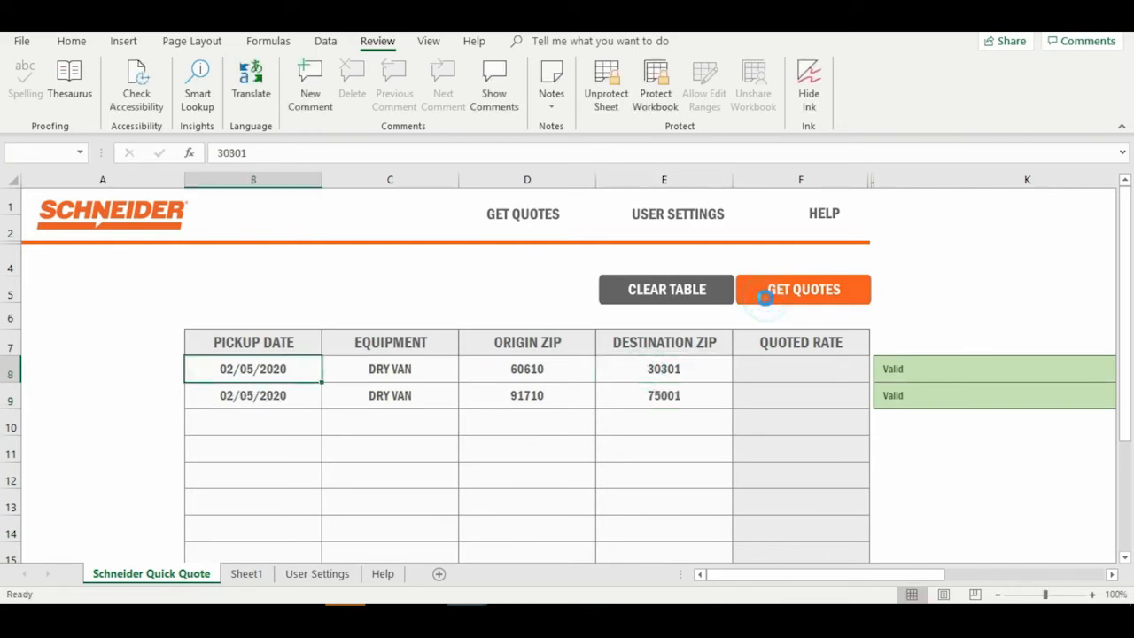
pyautogui.click(803, 289)
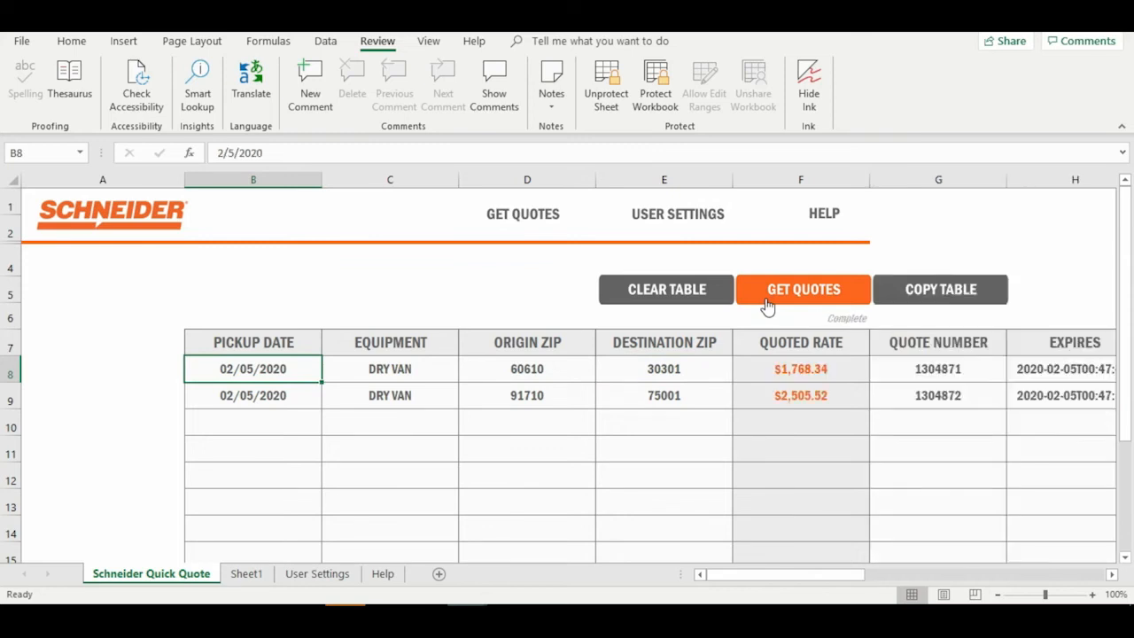